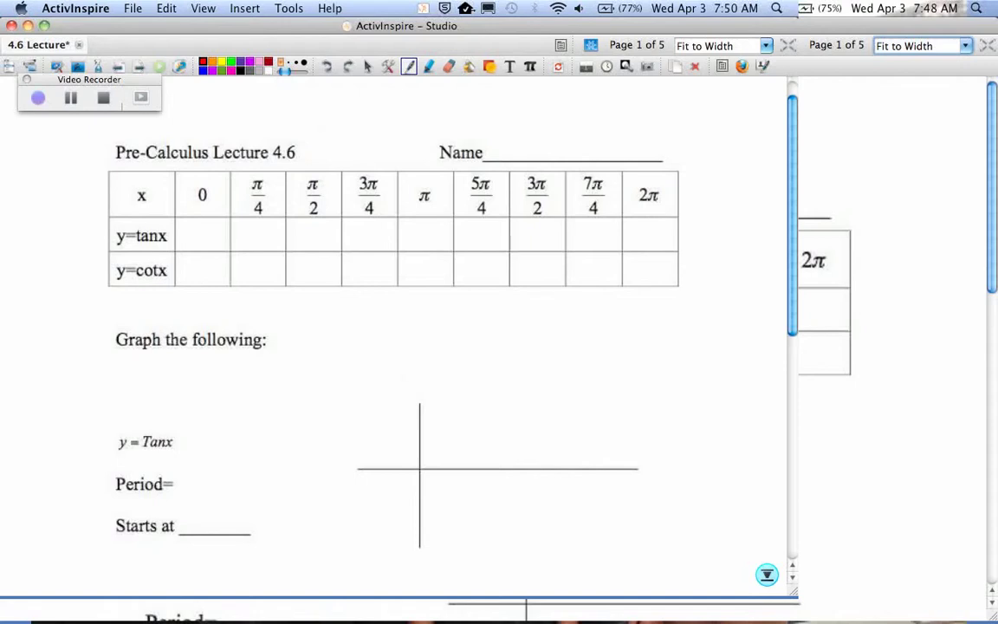
Write y/x and s/c beside the table, 1,0 above the 0 column, and 0 in the tan row.
{"action": "left_click", "coordinate": [197, 164]}
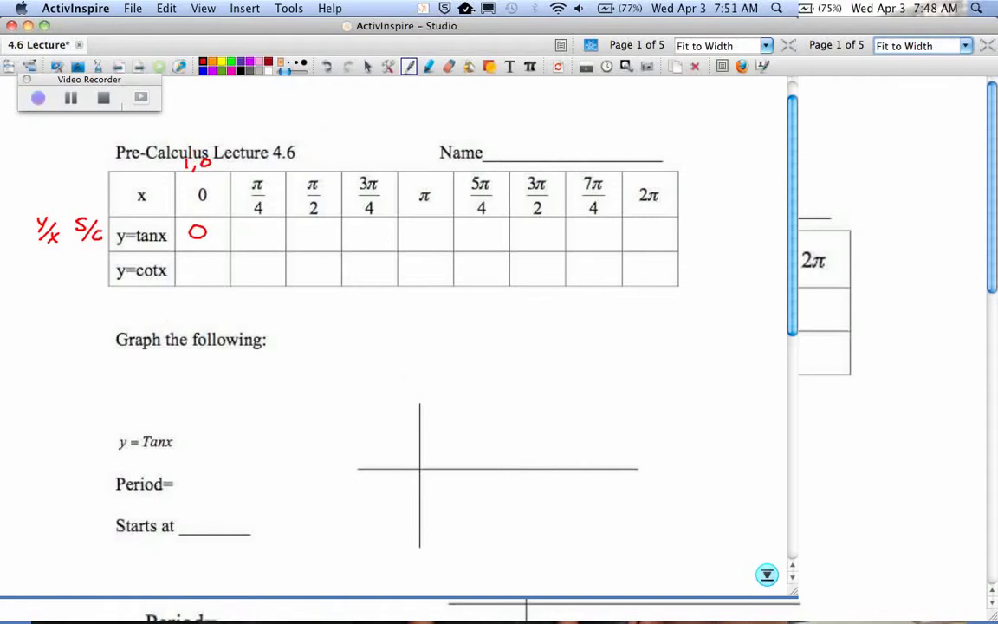
Enter tan values 1 at π/4, dashes at π/2 and 3π/2, 0 at π and 2π, with unit-circle points above.
{"action": "left_click", "coordinate": [257, 232]}
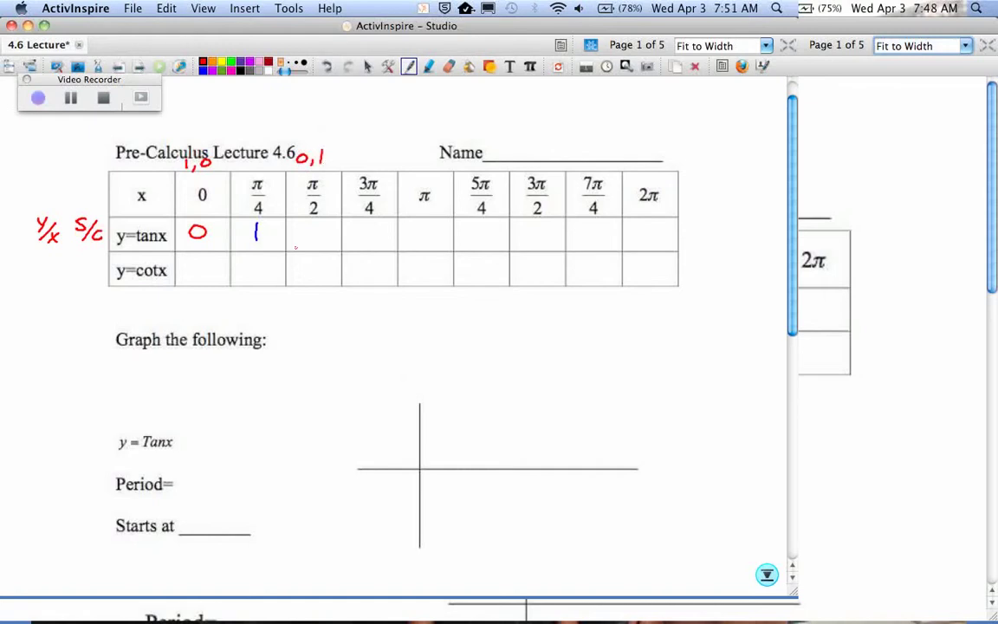
{"action": "left_click_drag", "start_coordinate": [298, 232], "coordinate": [333, 232]}
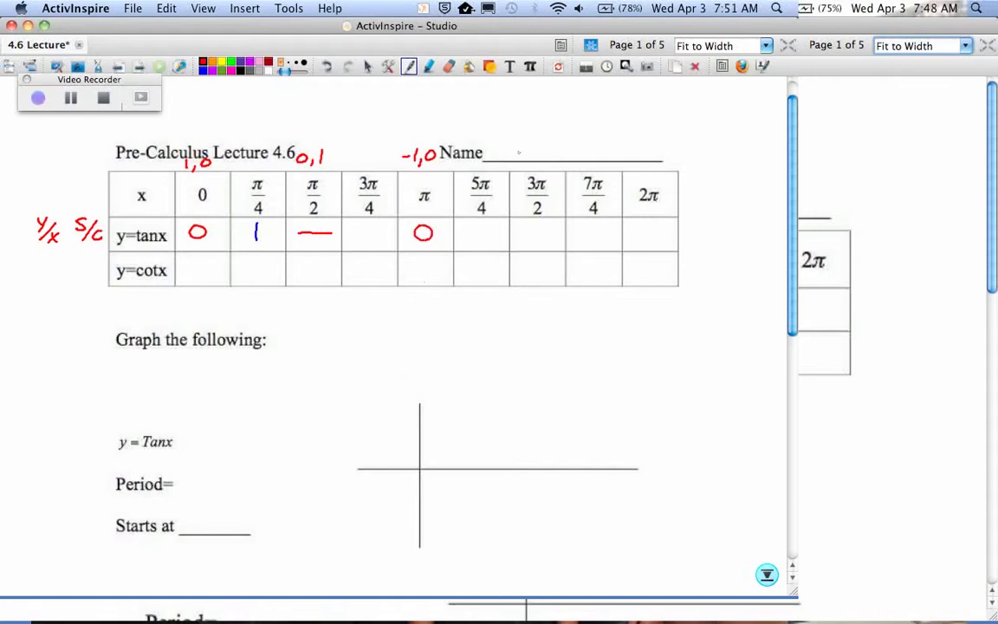
{"action": "left_click_drag", "start_coordinate": [511, 152], "coordinate": [551, 154]}
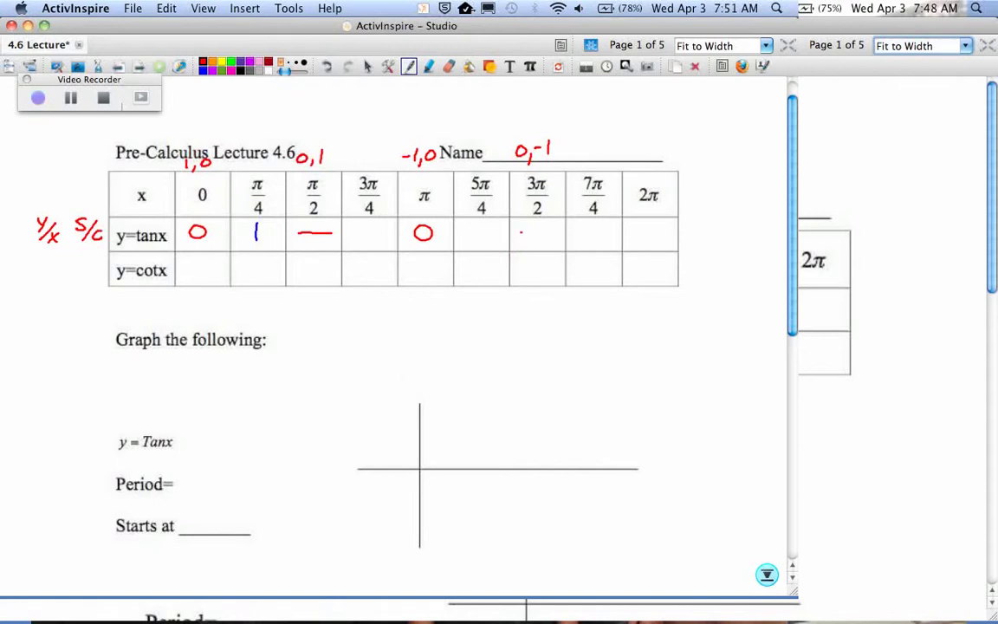
{"action": "left_click_drag", "start_coordinate": [520, 232], "coordinate": [547, 232]}
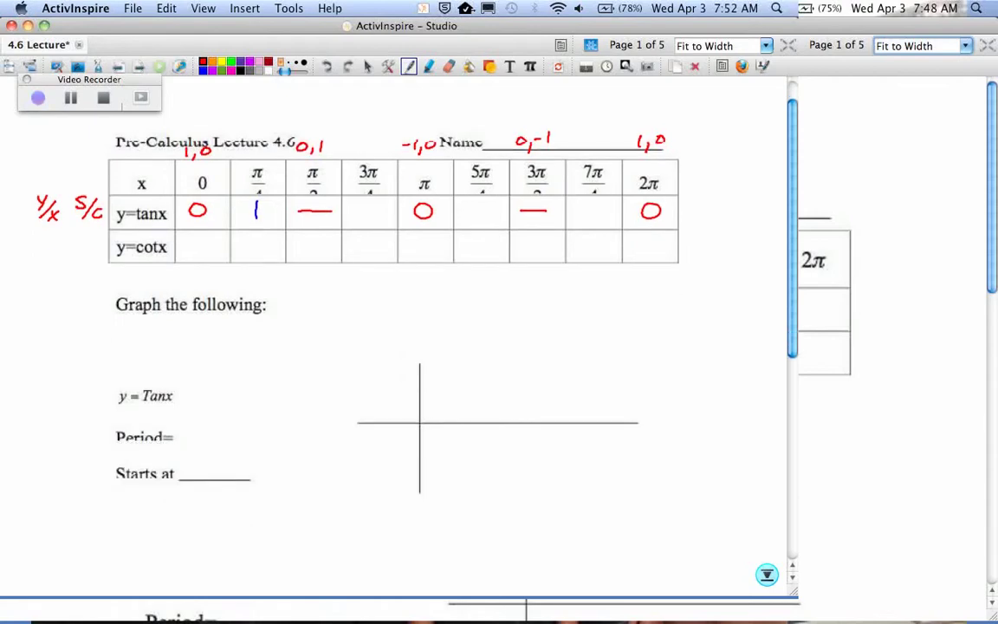
Write π after Period= on the y = tan x graphing prompt.
{"action": "scroll", "scroll_direction": "down", "scroll_amount": 3}
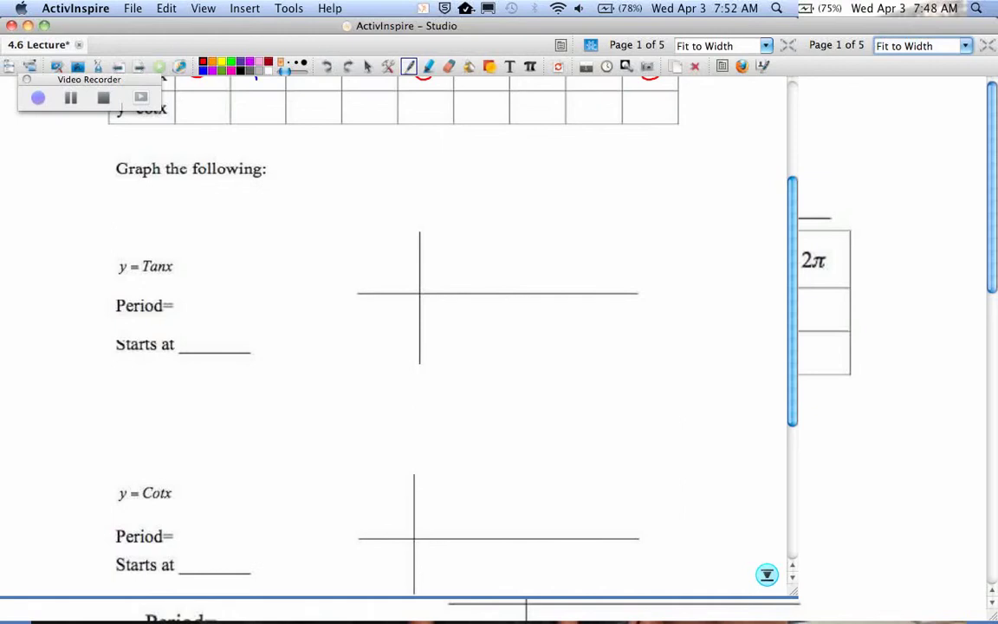
{"action": "scroll", "scroll_direction": "up", "scroll_amount": 3}
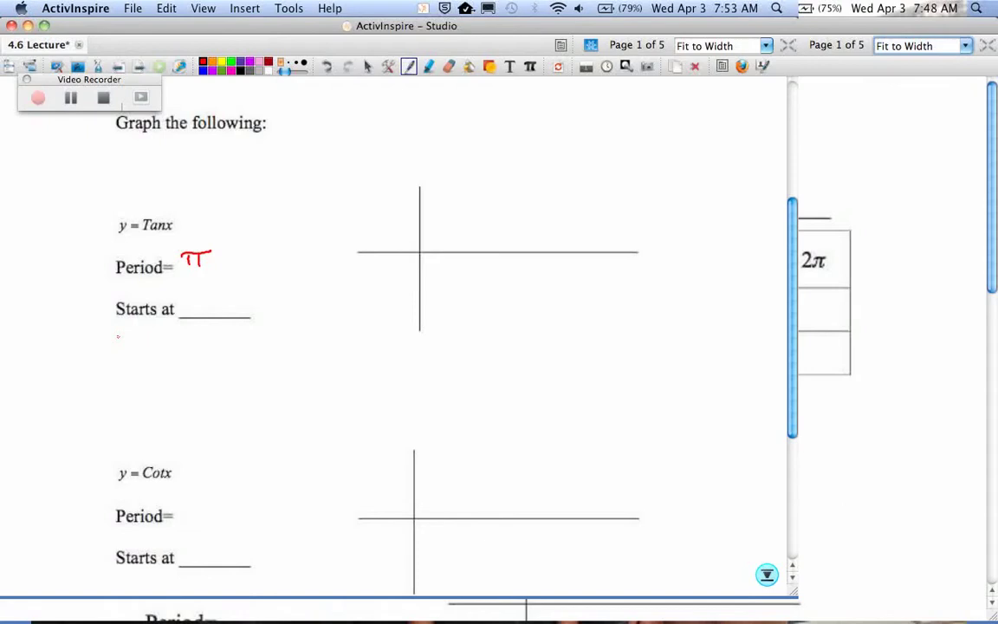
Write 0 after Starts at and label the tan x-axis ticks 0, π/2, π, 3π/2, 2π.
{"action": "left_click_drag", "start_coordinate": [204, 309], "coordinate": [216, 304]}
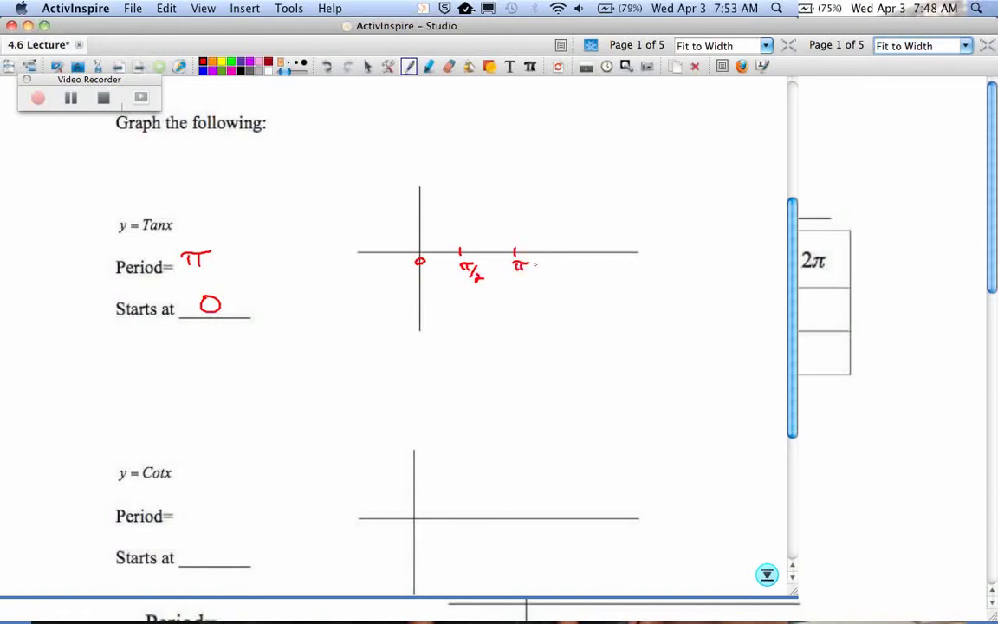
{"action": "left_click_drag", "start_coordinate": [563, 251], "coordinate": [581, 269]}
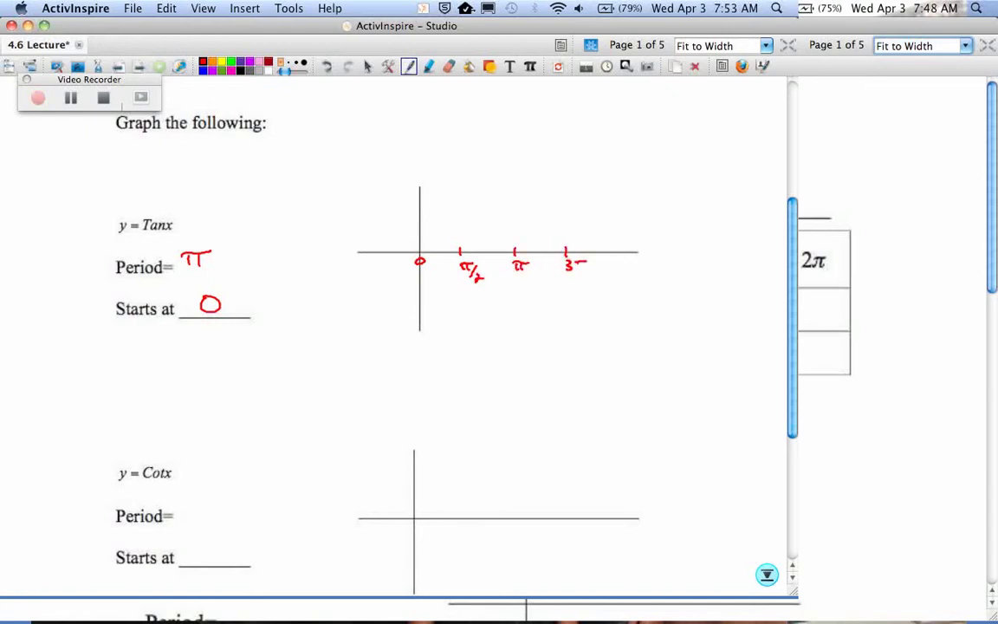
{"action": "left_click_drag", "start_coordinate": [565, 251], "coordinate": [586, 286]}
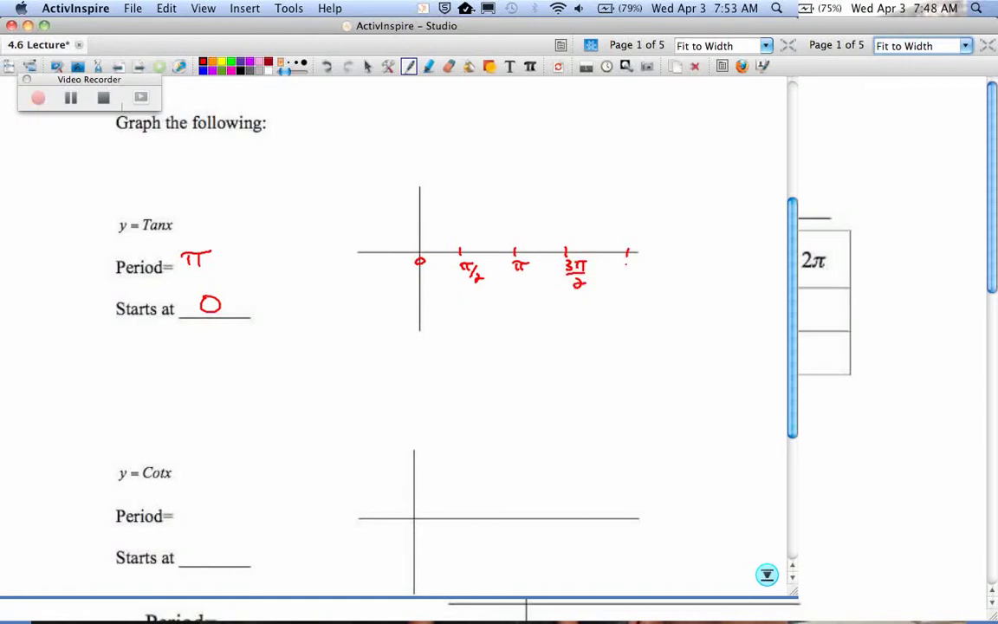
{"action": "left_click", "coordinate": [638, 269]}
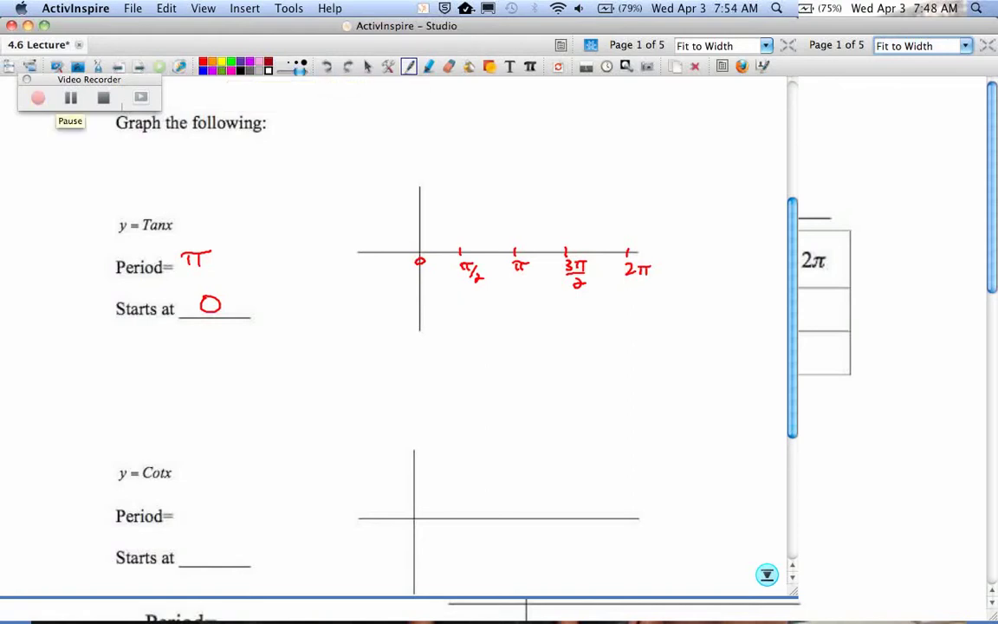
{"action": "mouse_move", "coordinate": [260, 66]}
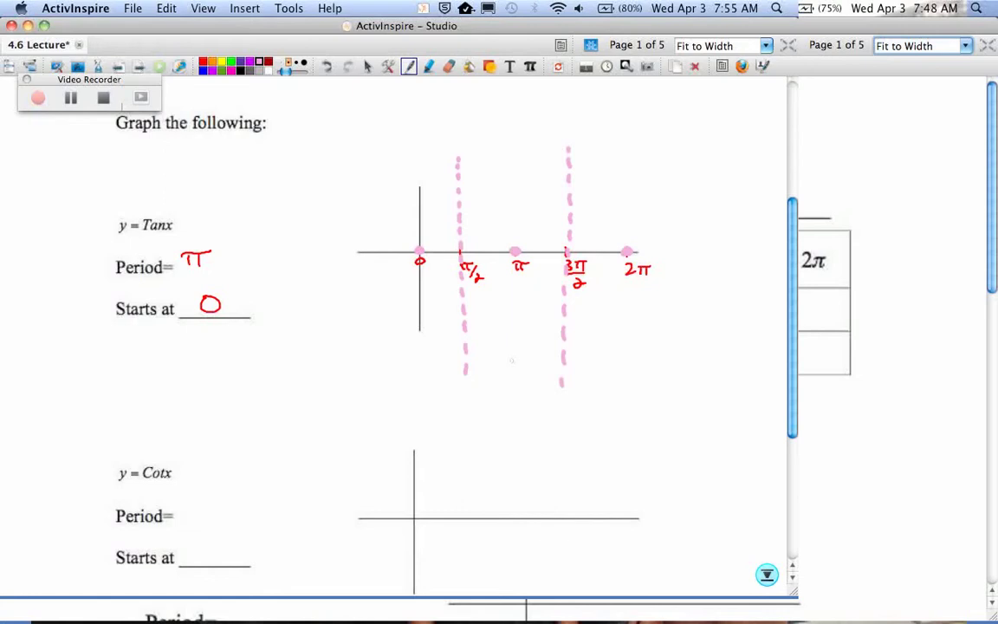
Label the dashed lines at π/2 and 3π/2 'Asymptote (undefined)' with arrows in pink.
{"action": "left_click_drag", "start_coordinate": [414, 118], "coordinate": [425, 90]}
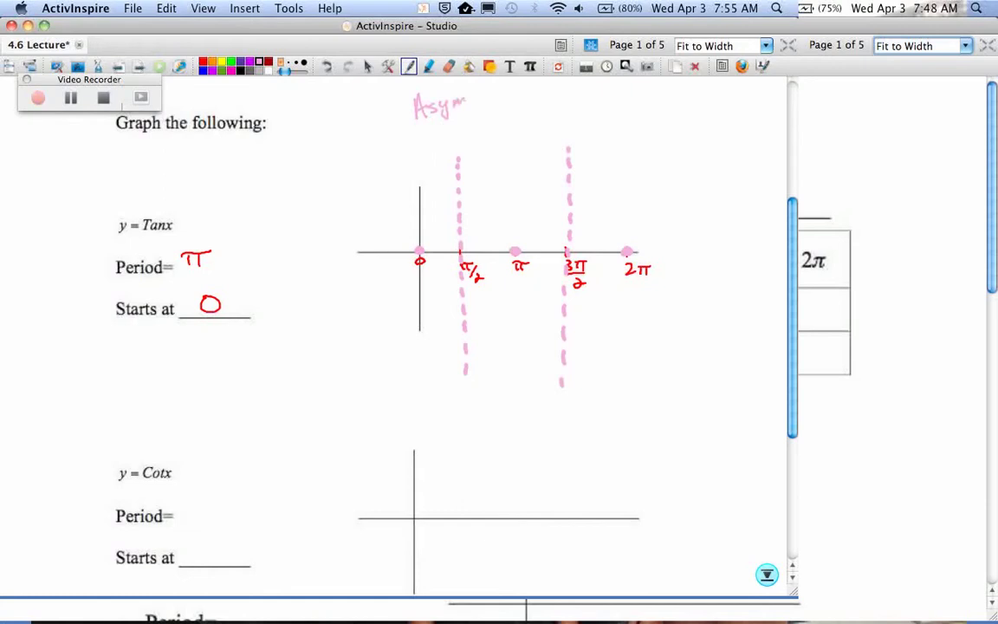
{"action": "left_click_drag", "start_coordinate": [468, 104], "coordinate": [516, 96]}
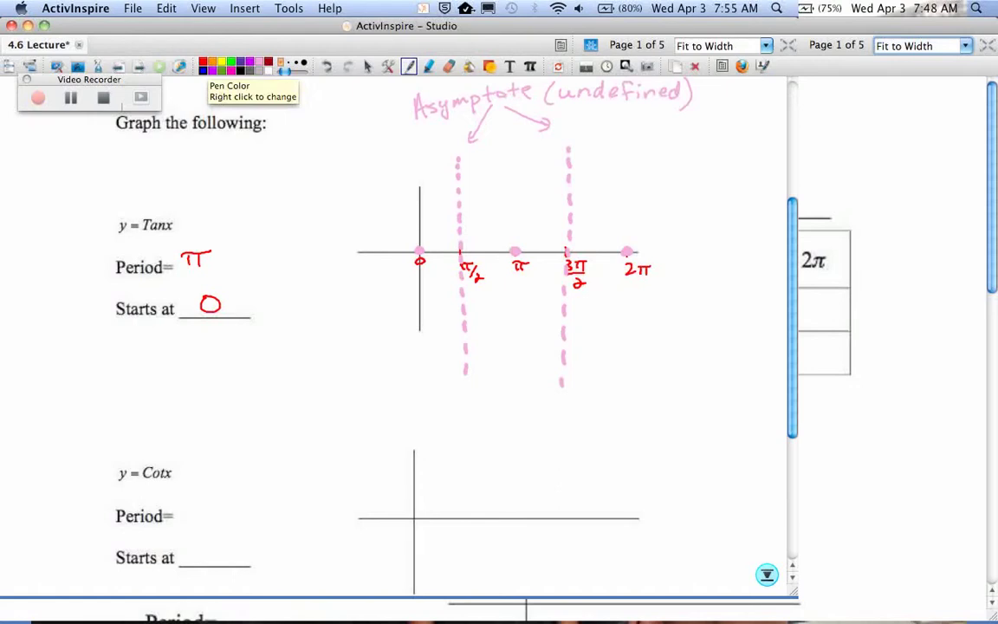
{"action": "left_click", "coordinate": [437, 256]}
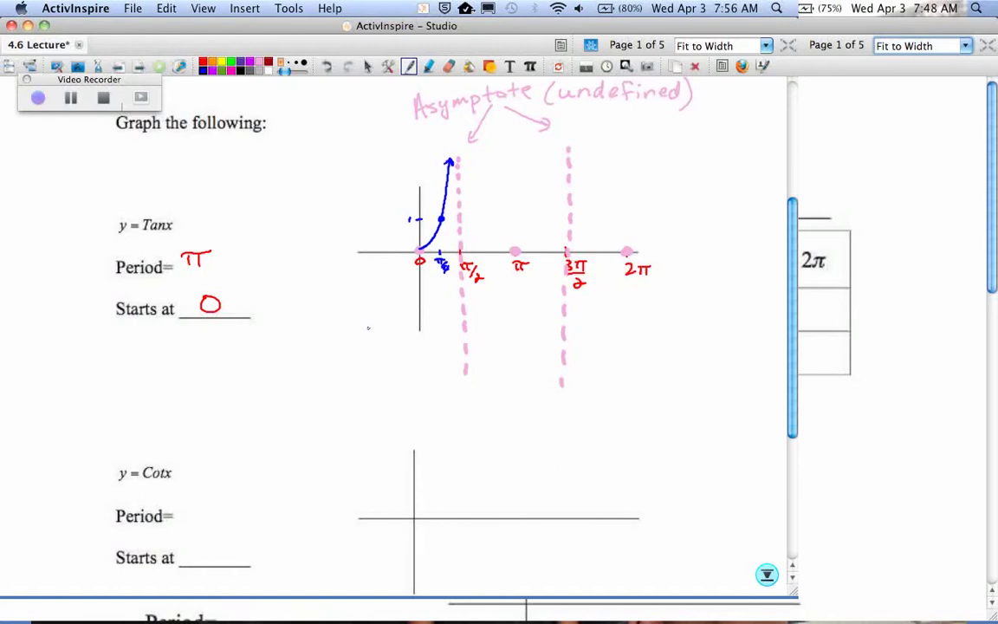
Draw the blue tan branches through π up toward 3π/2 and the branch beyond 3π/2.
{"action": "left_click_drag", "start_coordinate": [516, 251], "coordinate": [541, 215]}
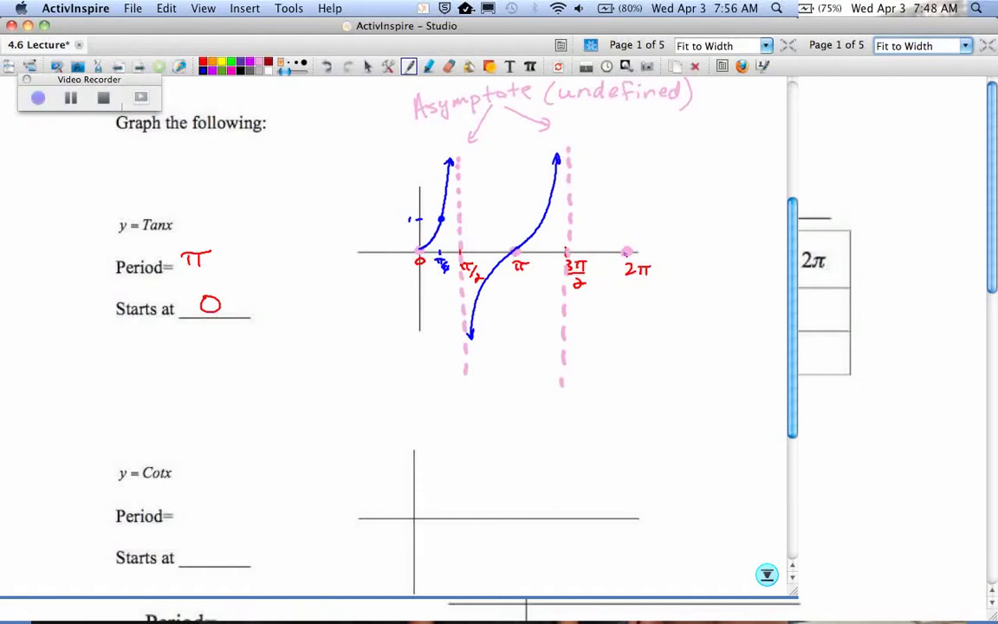
{"action": "left_click_drag", "start_coordinate": [628, 256], "coordinate": [569, 339]}
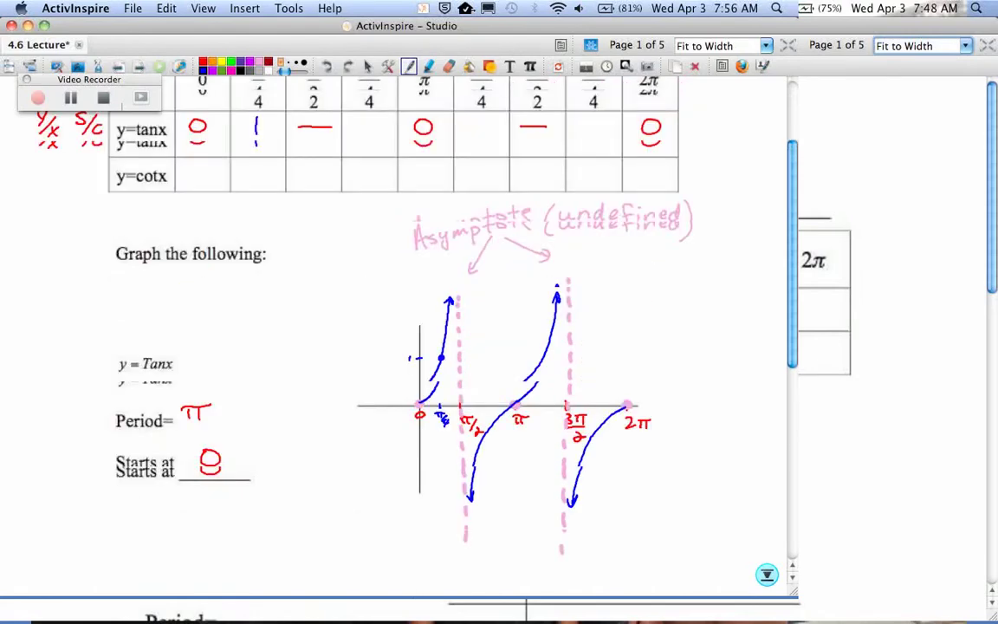
Write the cot row in green: undefined at 0, 1 at π/4, 0 at π/2 and 3π/2.
{"action": "scroll", "scroll_direction": "up", "scroll_amount": 3}
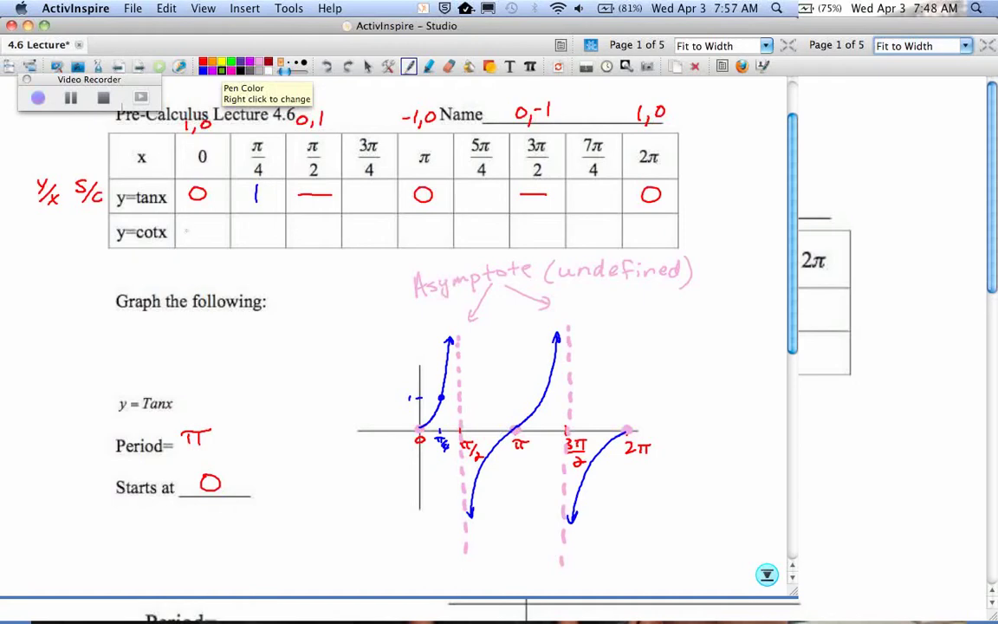
{"action": "left_click_drag", "start_coordinate": [184, 231], "coordinate": [217, 228]}
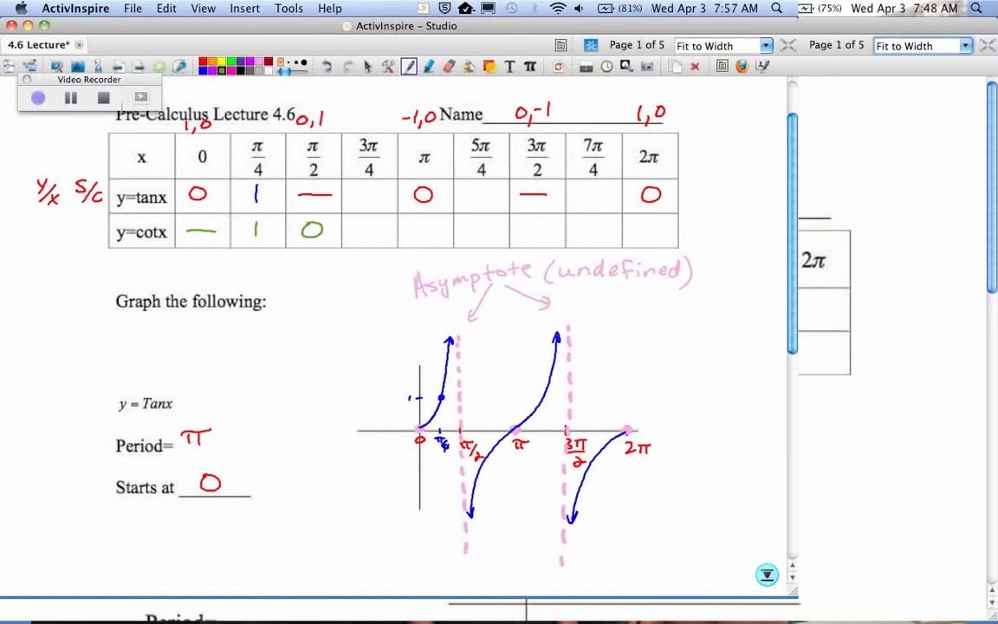
{"action": "left_click_drag", "start_coordinate": [408, 232], "coordinate": [440, 232]}
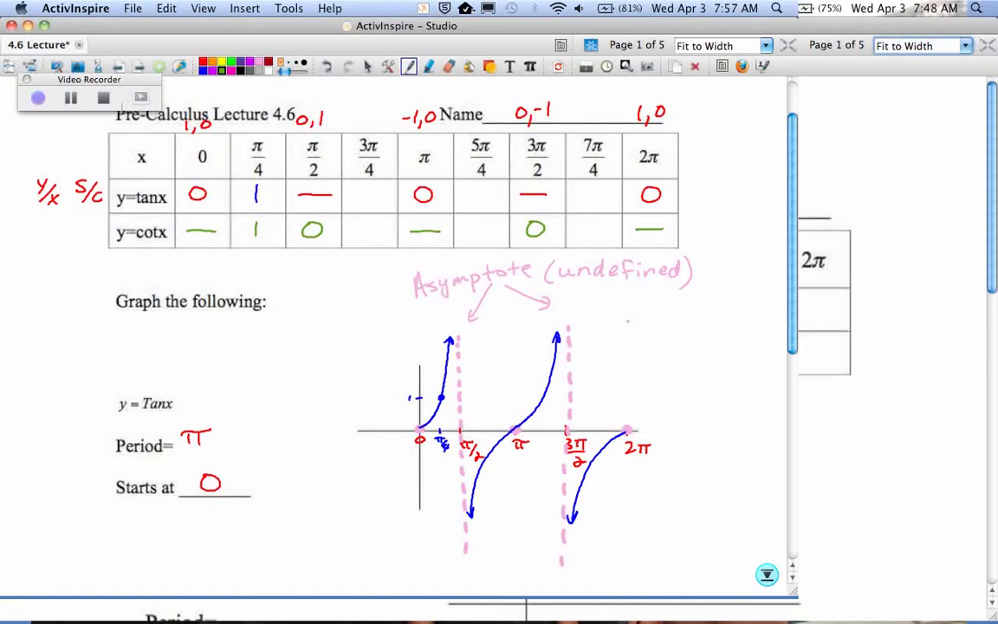
{"action": "scroll", "scroll_direction": "down", "scroll_amount": 3}
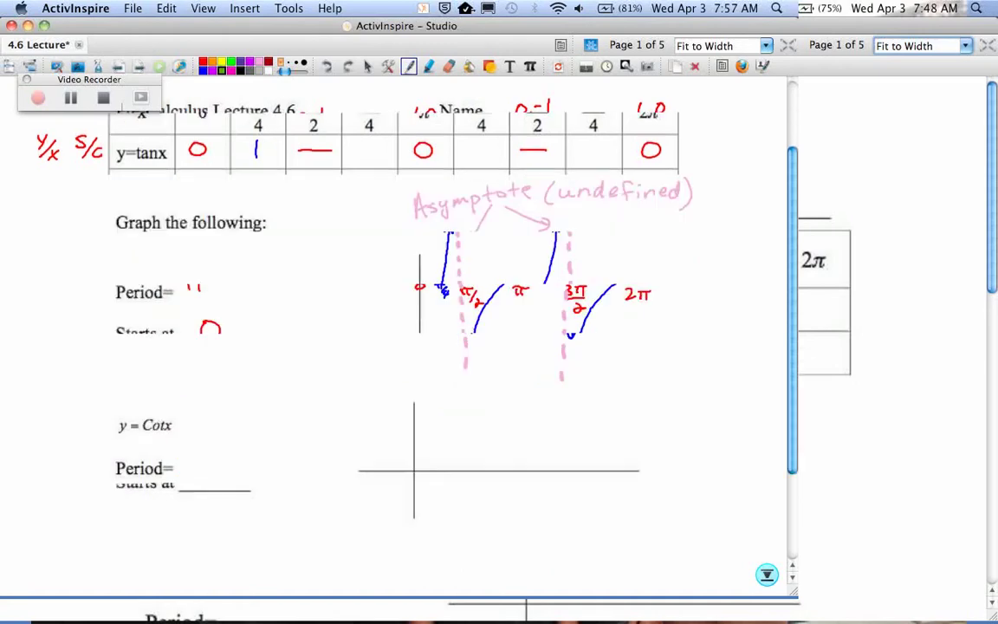
Write period π and starts undefined for cot, label the axis 0 to 2π, dash x=0.
{"action": "scroll", "scroll_direction": "down", "scroll_amount": 3}
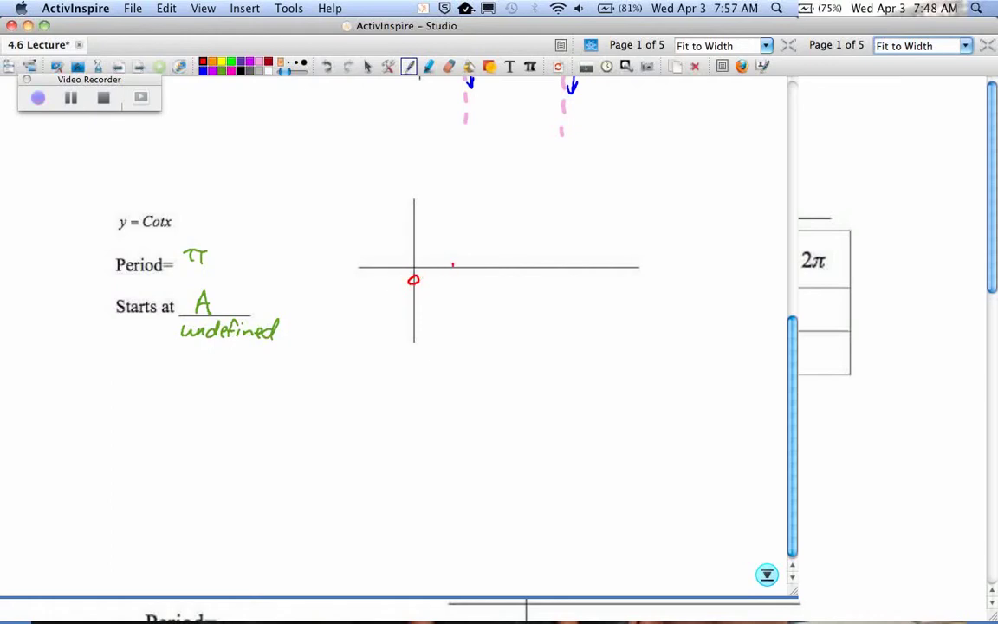
{"action": "left_click_drag", "start_coordinate": [451, 274], "coordinate": [476, 298]}
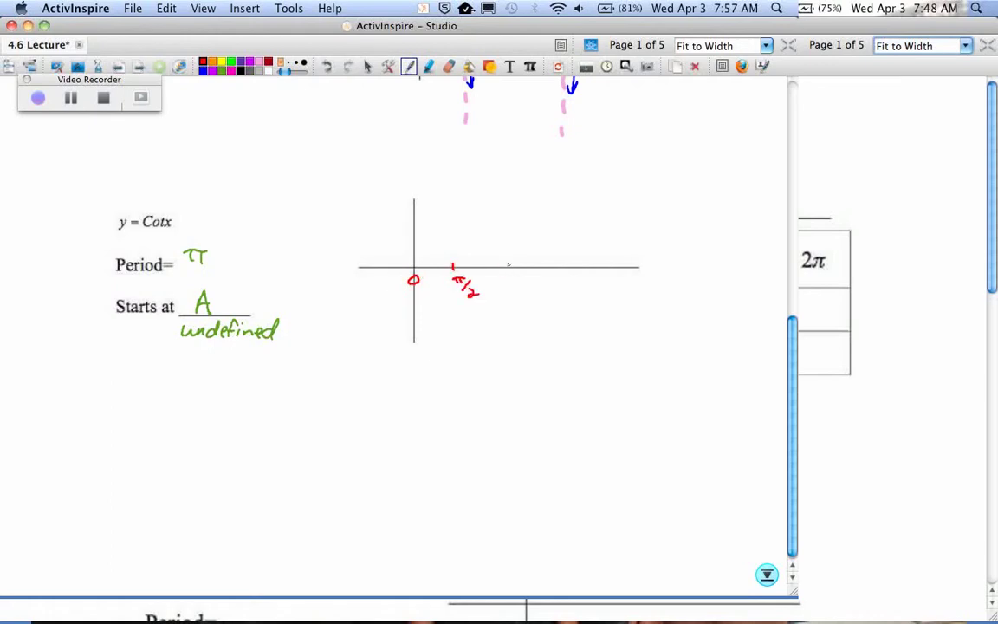
{"action": "left_click_drag", "start_coordinate": [506, 276], "coordinate": [568, 276]}
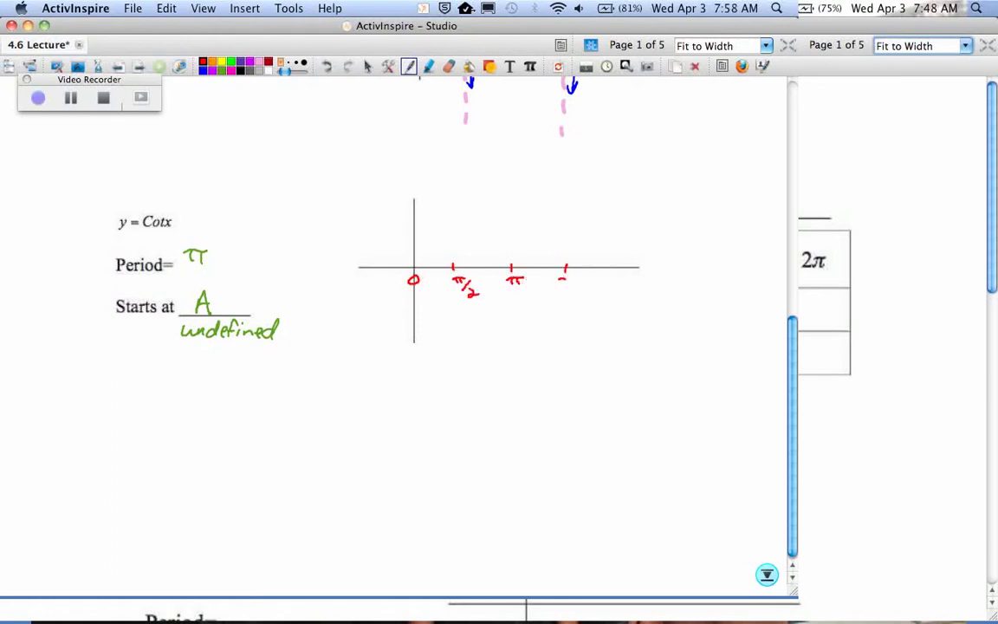
{"action": "left_click_drag", "start_coordinate": [561, 286], "coordinate": [579, 308]}
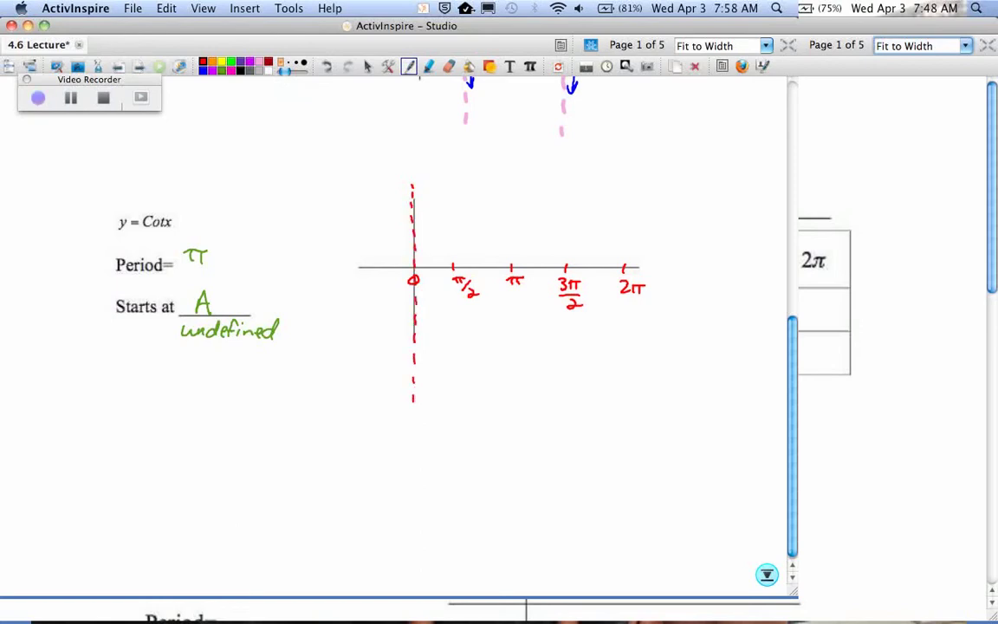
Draw red dashed asymptotes at π and 2π and mark zeros at π/2 and 3π/2.
{"action": "left_click", "coordinate": [454, 267]}
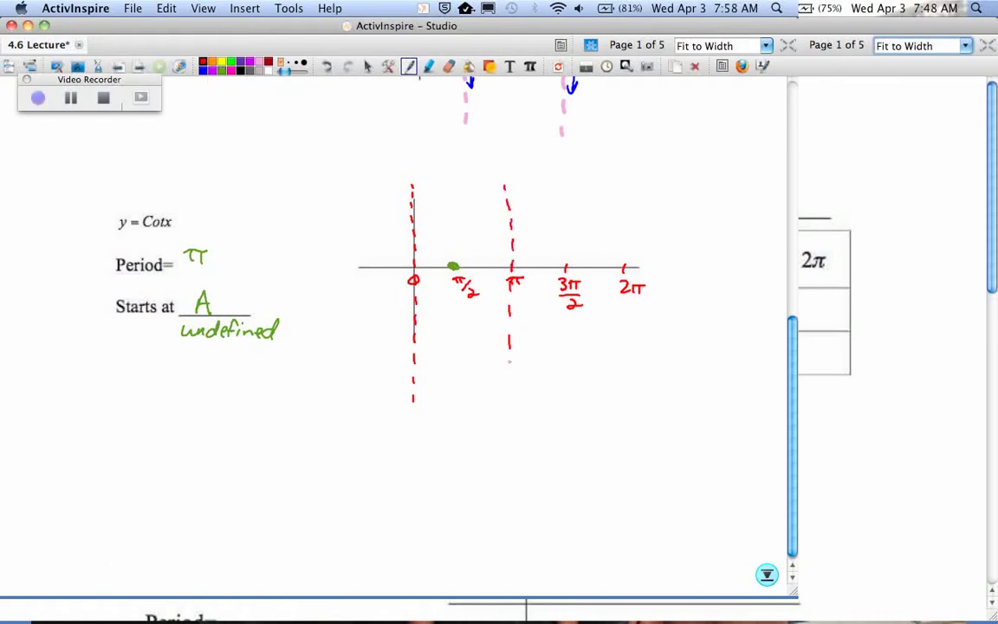
{"action": "left_click_drag", "start_coordinate": [509, 364], "coordinate": [506, 424]}
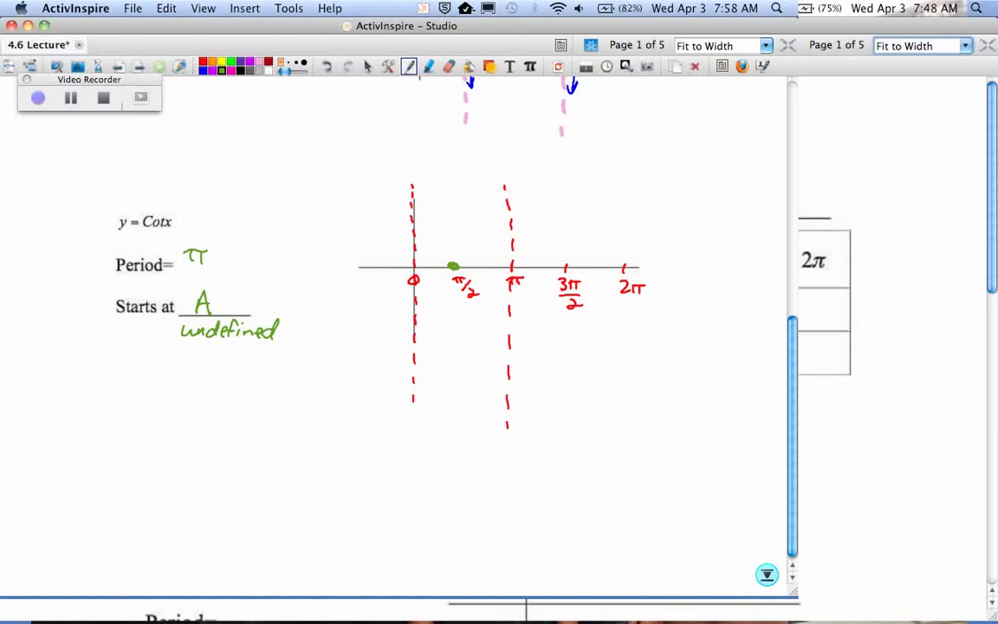
{"action": "left_click", "coordinate": [565, 267]}
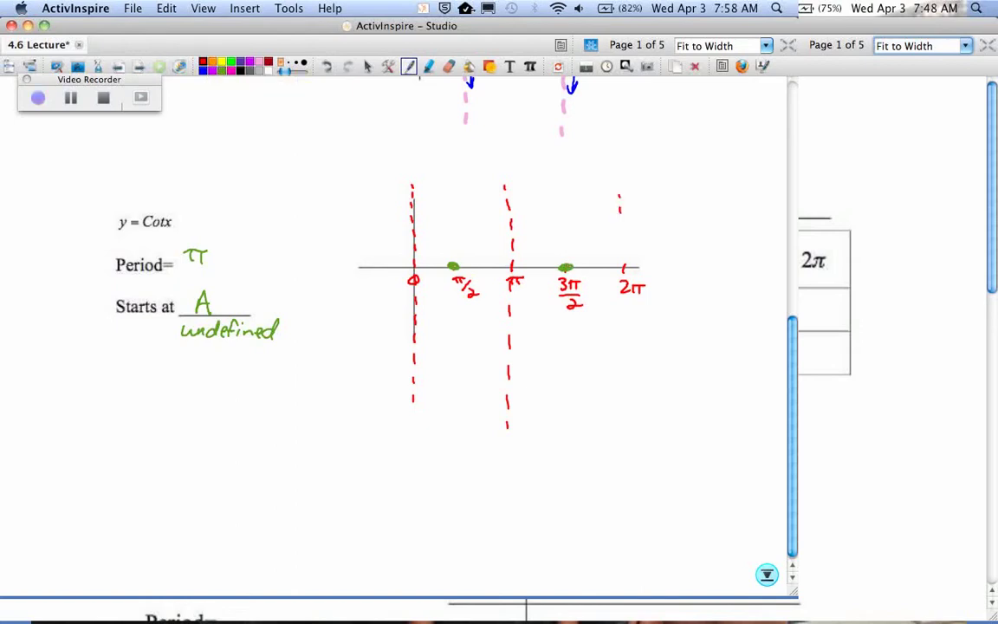
{"action": "left_click_drag", "start_coordinate": [621, 205], "coordinate": [622, 429]}
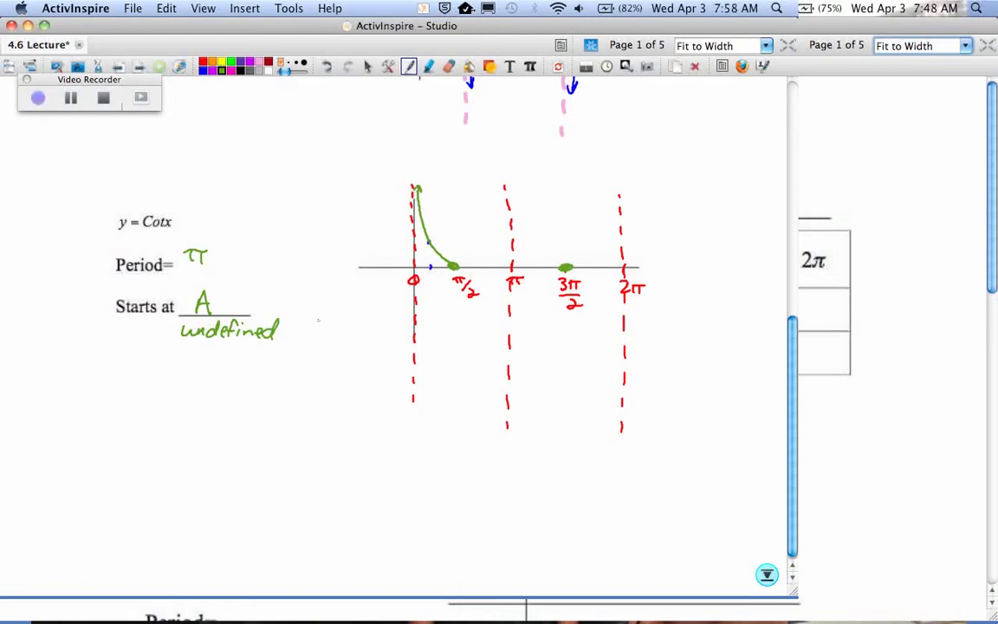
Draw both decreasing green cot branches through π/2 and 3π/2 between the asymptotes.
{"action": "left_click_drag", "start_coordinate": [454, 269], "coordinate": [506, 338]}
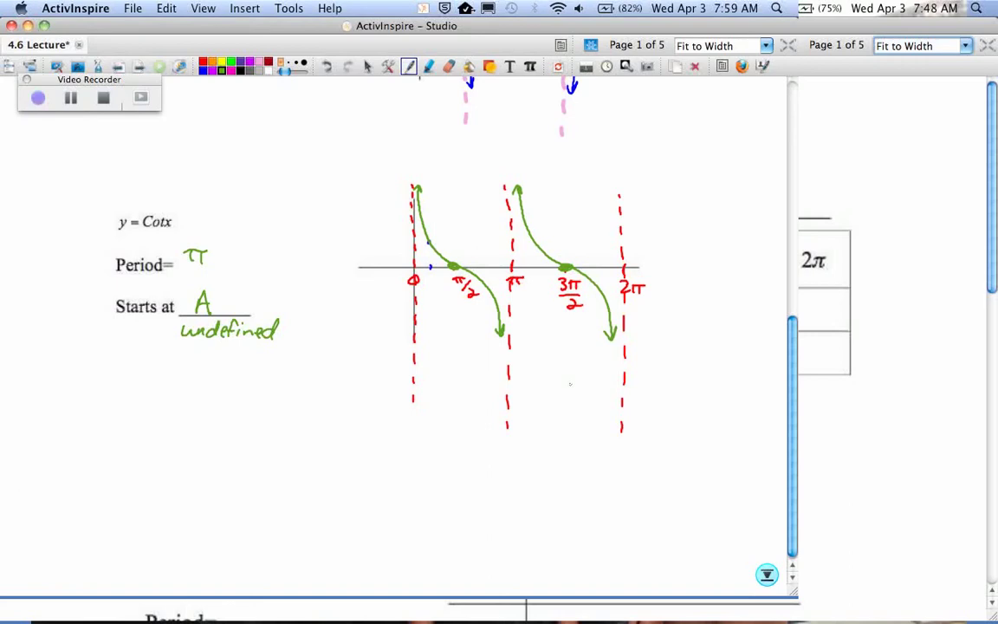
{"action": "scroll", "scroll_direction": "down", "scroll_amount": 3}
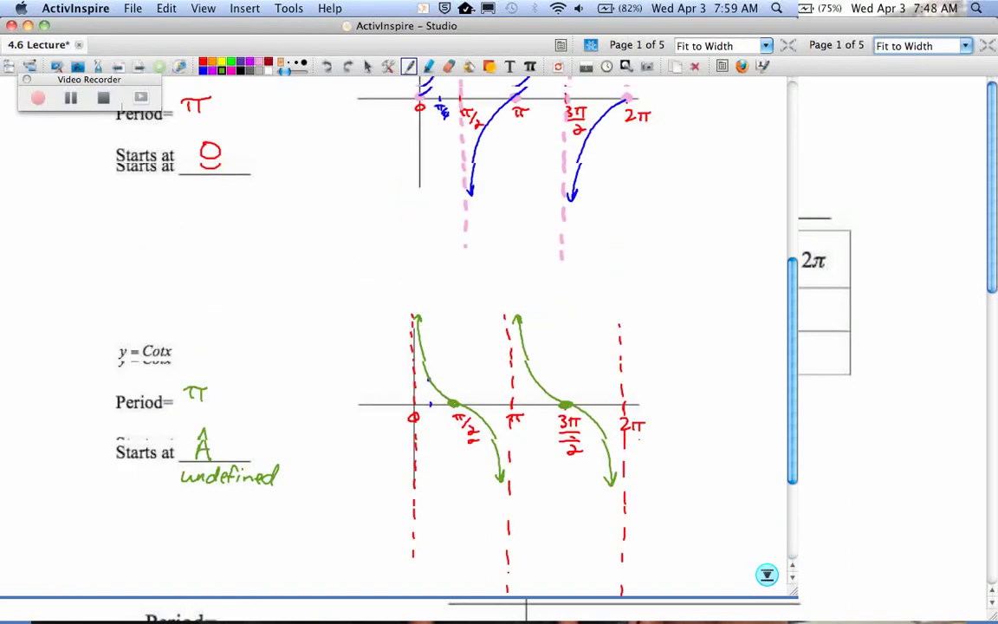